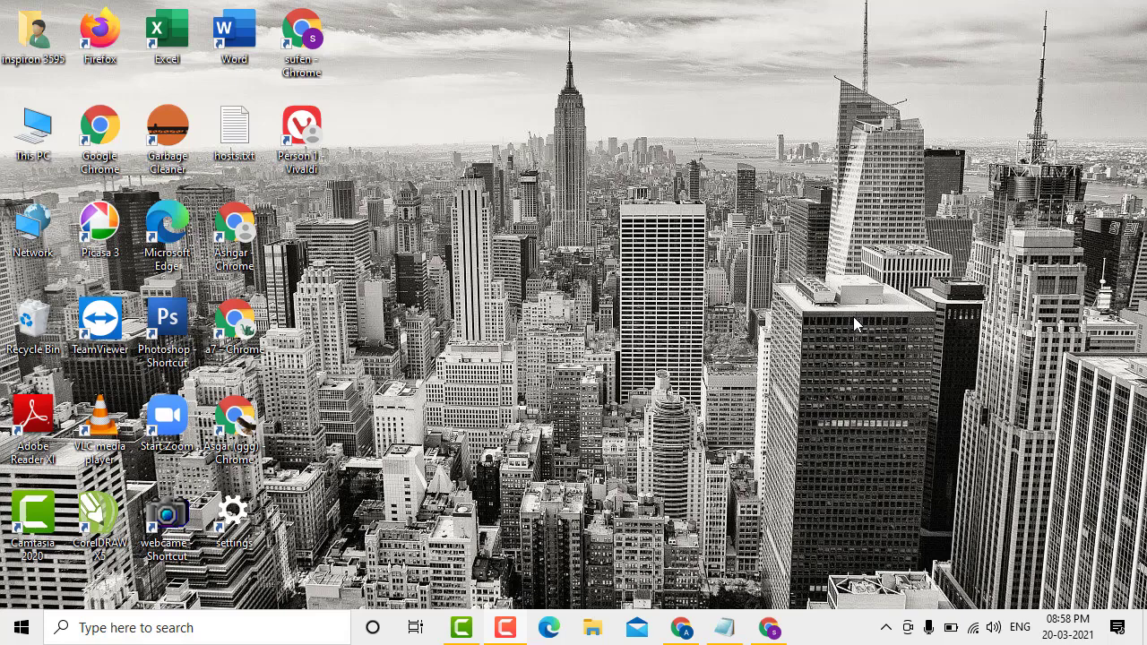
pyautogui.moveTo(503, 96)
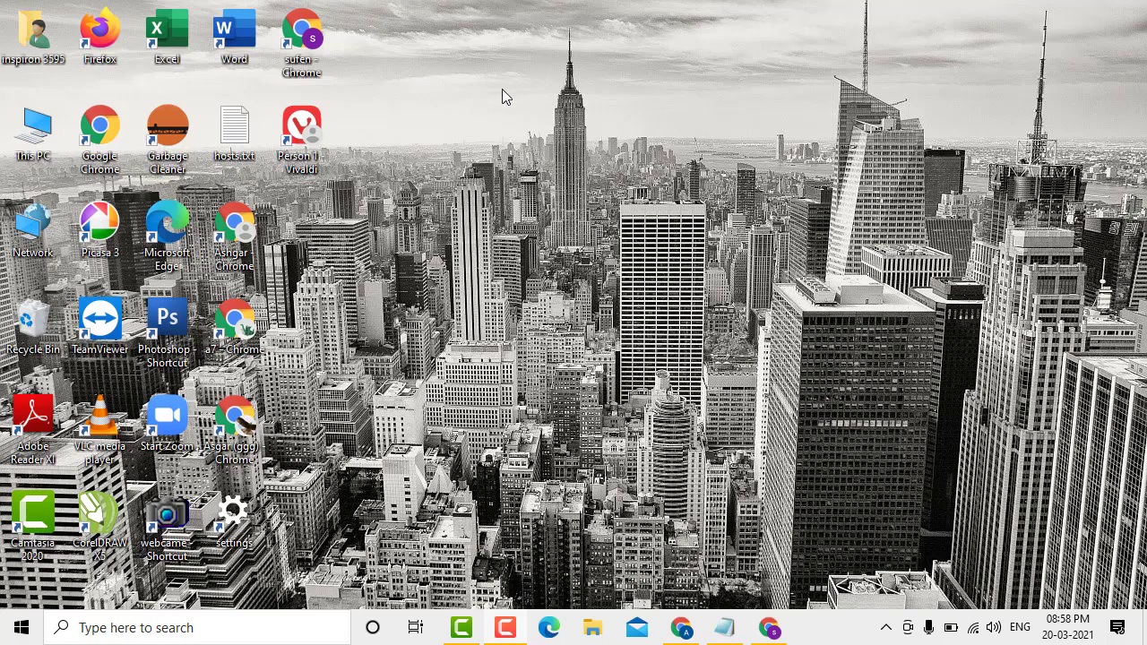
# - Open Personalization settings from the desktop's right-click menu
pyautogui.rightClick(547, 143)
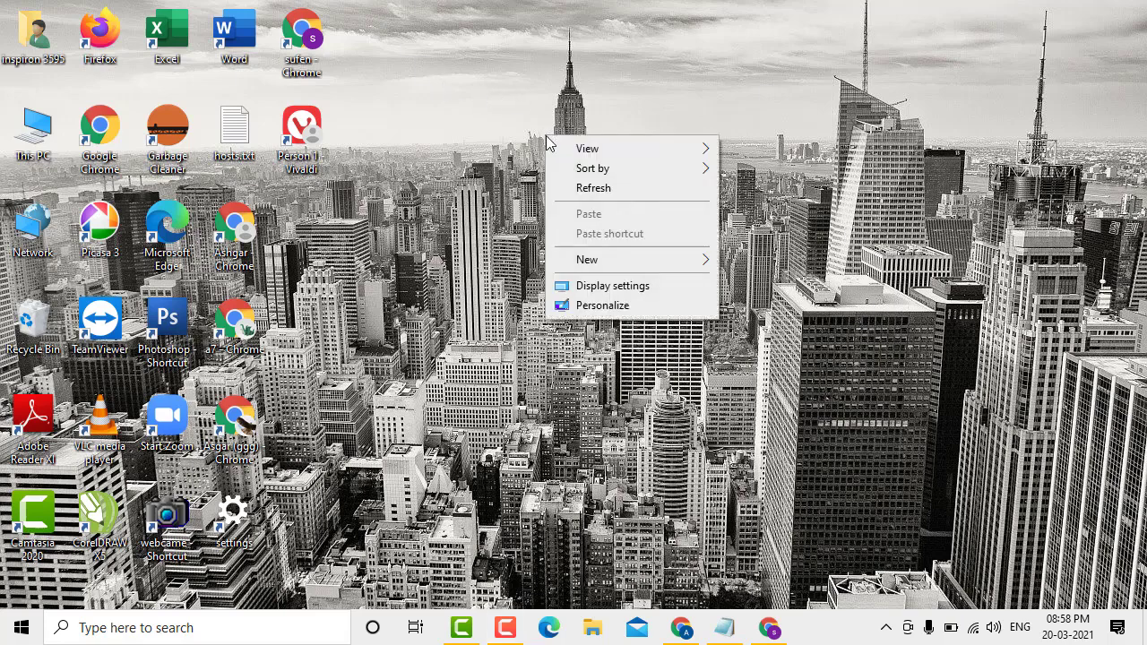
pyautogui.moveTo(602, 304)
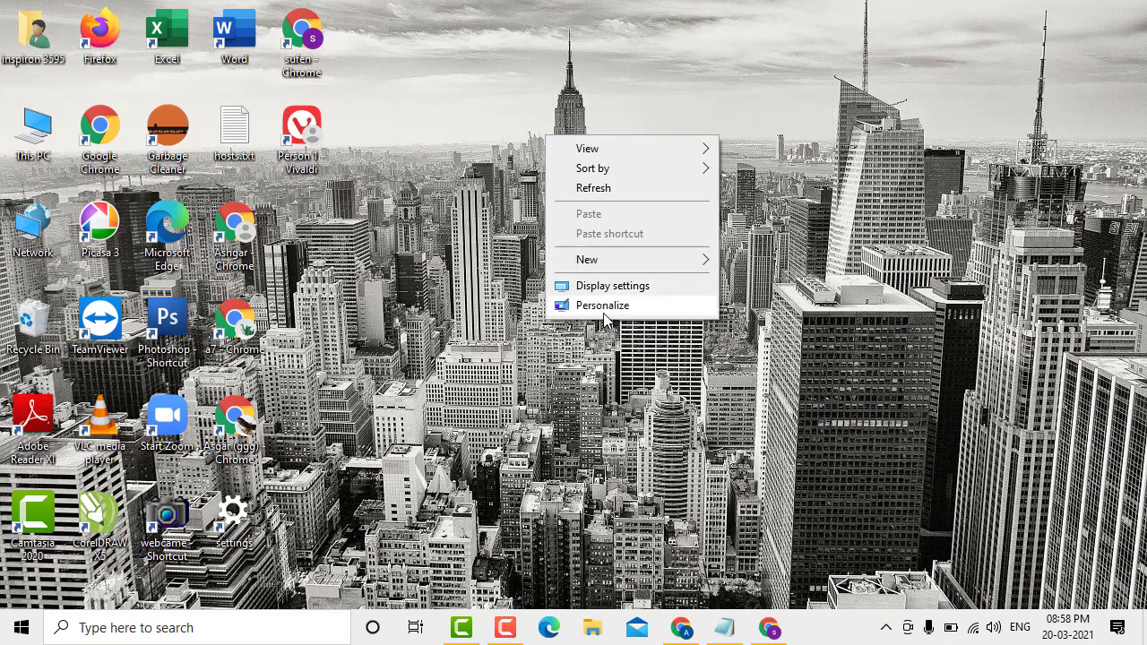
pyautogui.moveTo(613, 319)
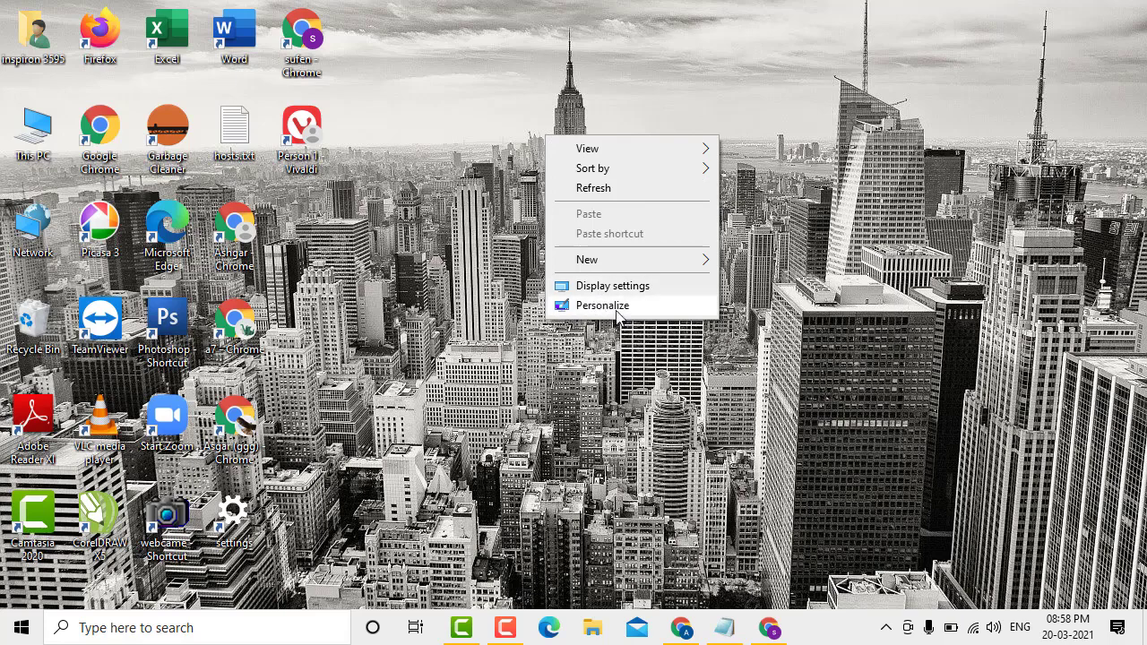
pyautogui.click(602, 305)
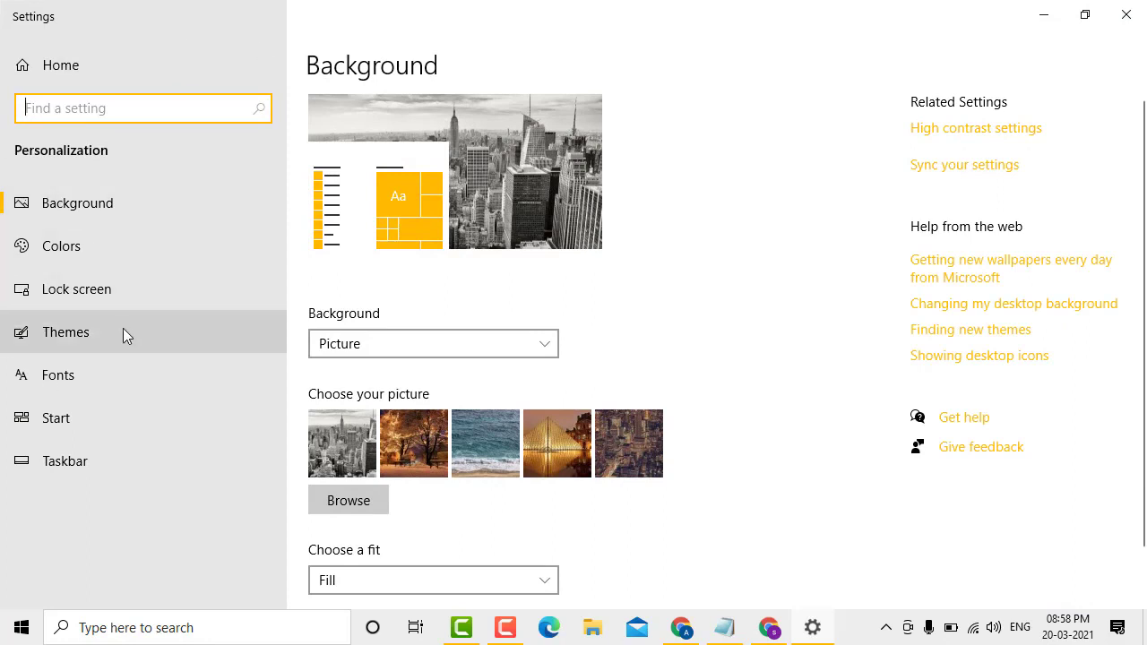
# - Go to Themes and open the Desktop Icon Settings dialog
pyautogui.click(64, 332)
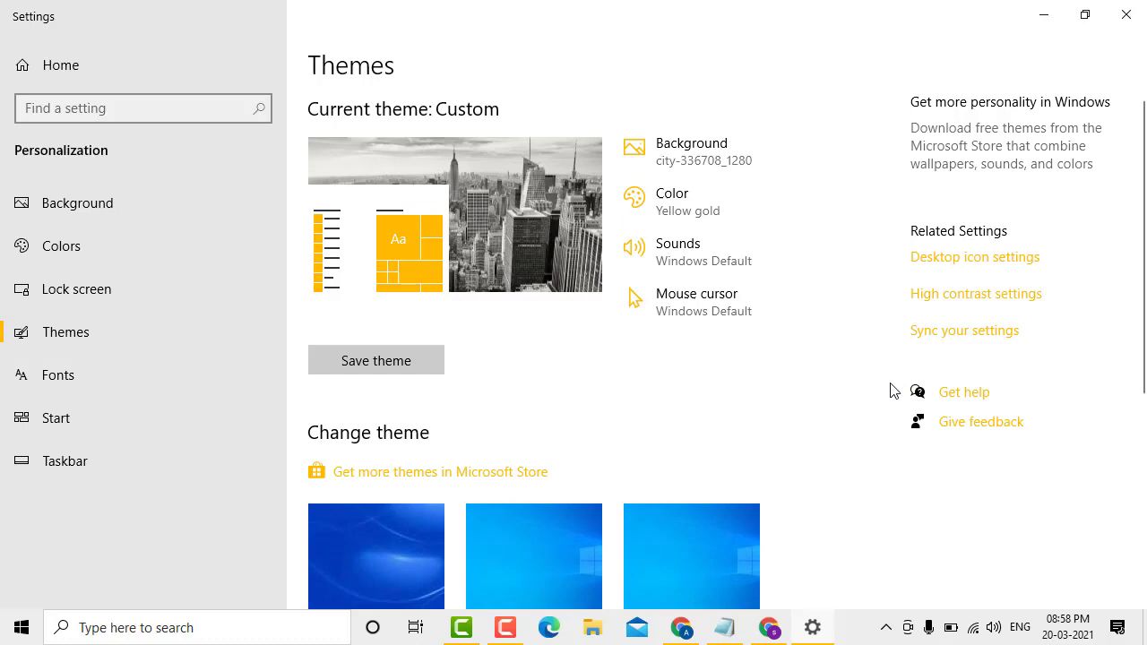
pyautogui.moveTo(950, 265)
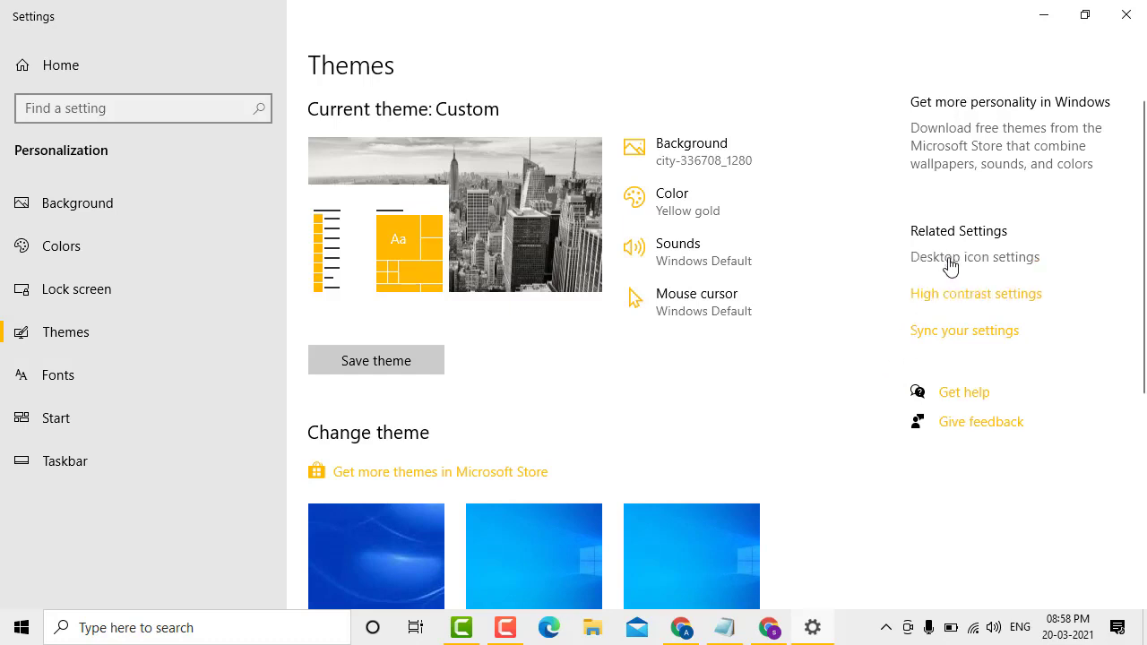
pyautogui.moveTo(964, 269)
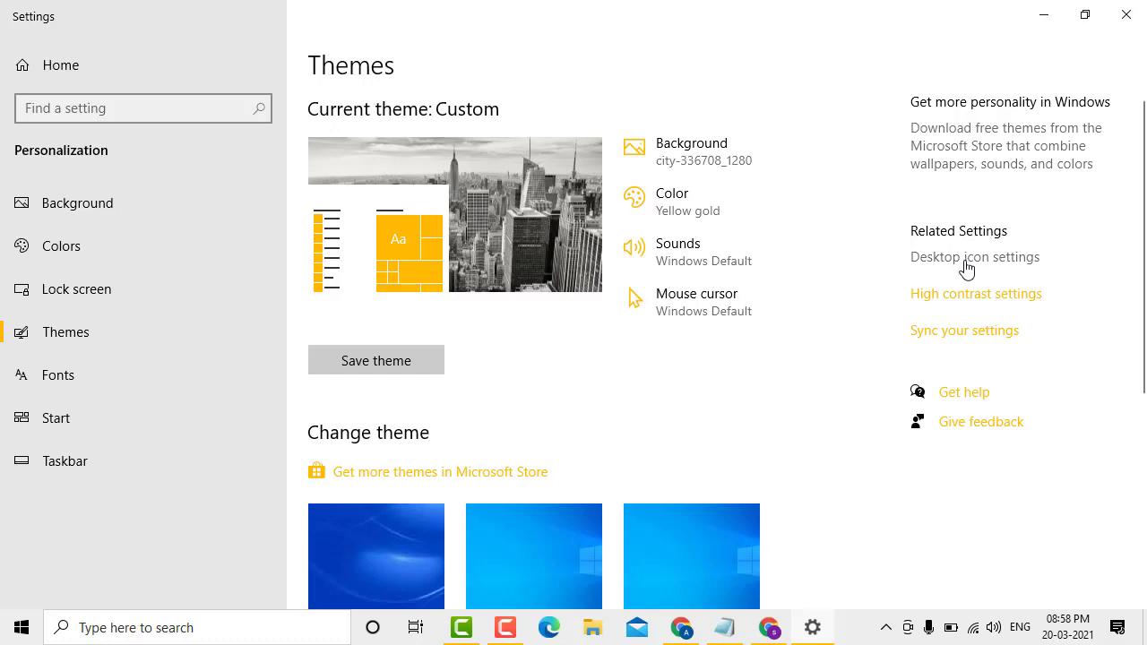
pyautogui.click(974, 258)
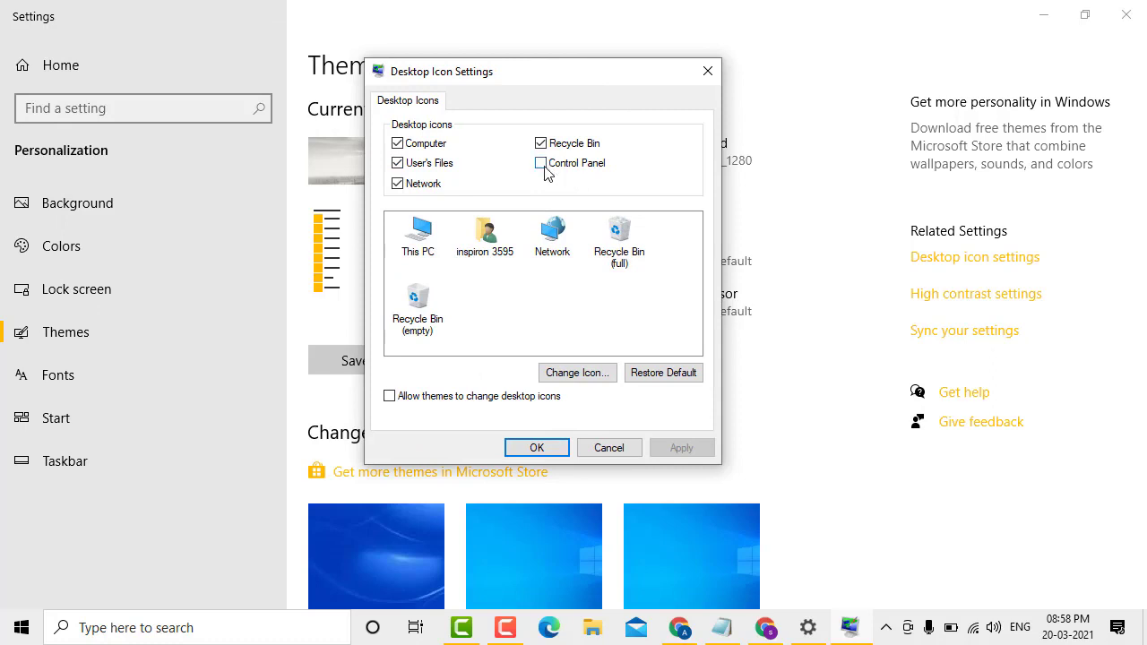
# - Enable the Control Panel checkbox in Desktop Icon Settings
pyautogui.click(541, 161)
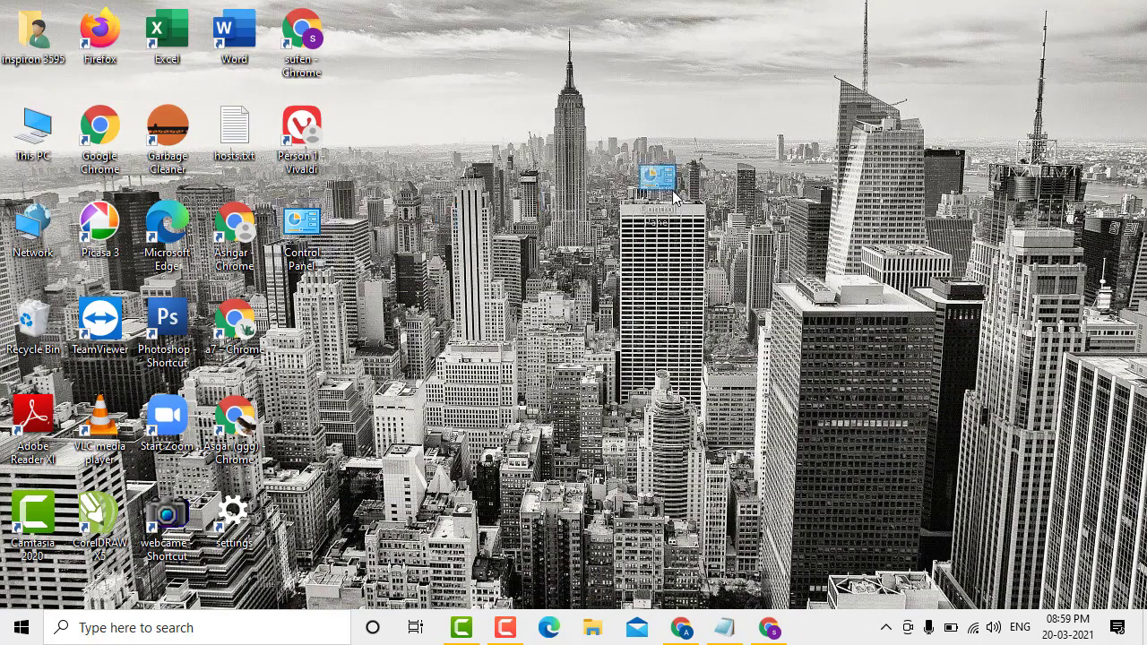
# - Drag the new Control Panel icon down and to the right on the desktop
pyautogui.moveTo(301, 229); pyautogui.dragTo(702, 233)
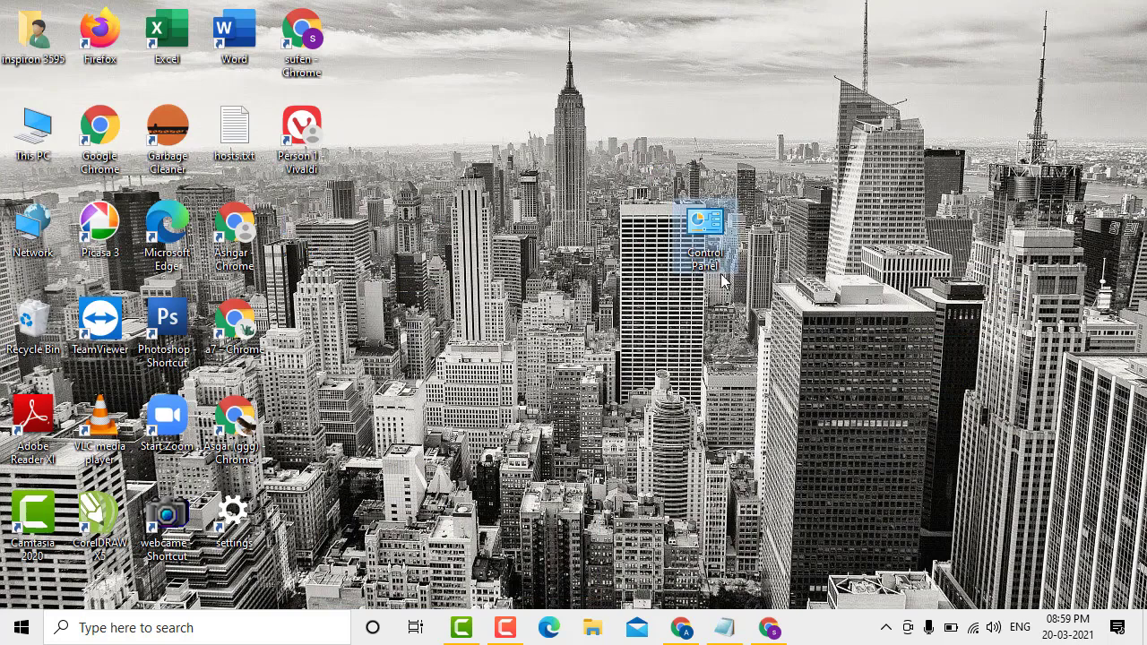
pyautogui.moveTo(690, 309)
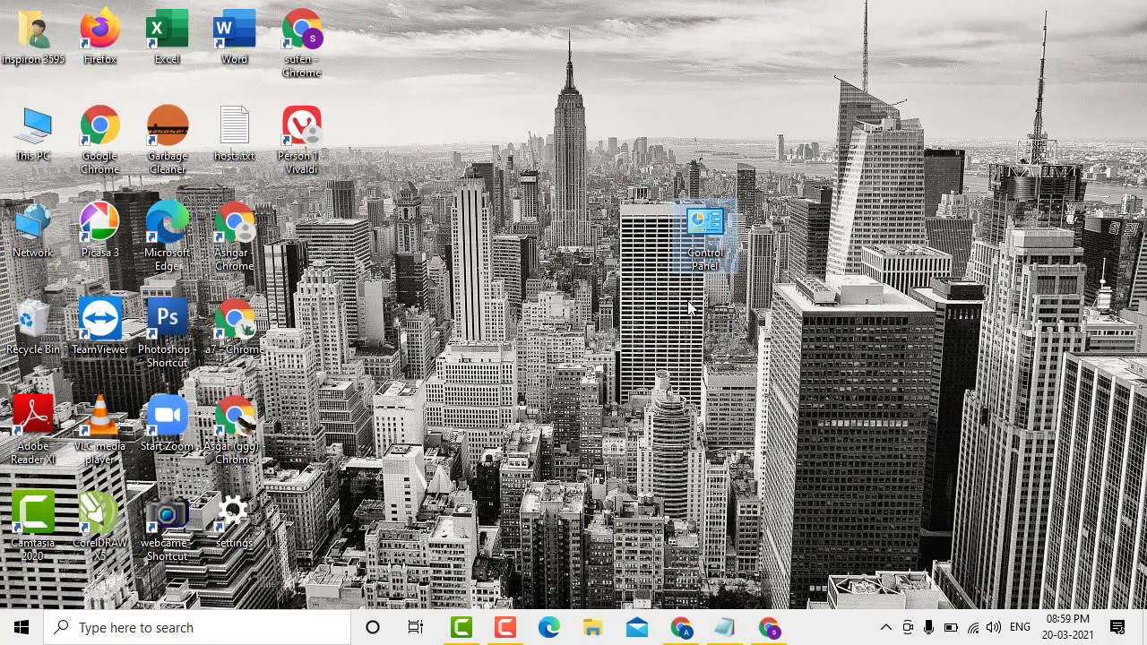
pyautogui.moveTo(840, 333)
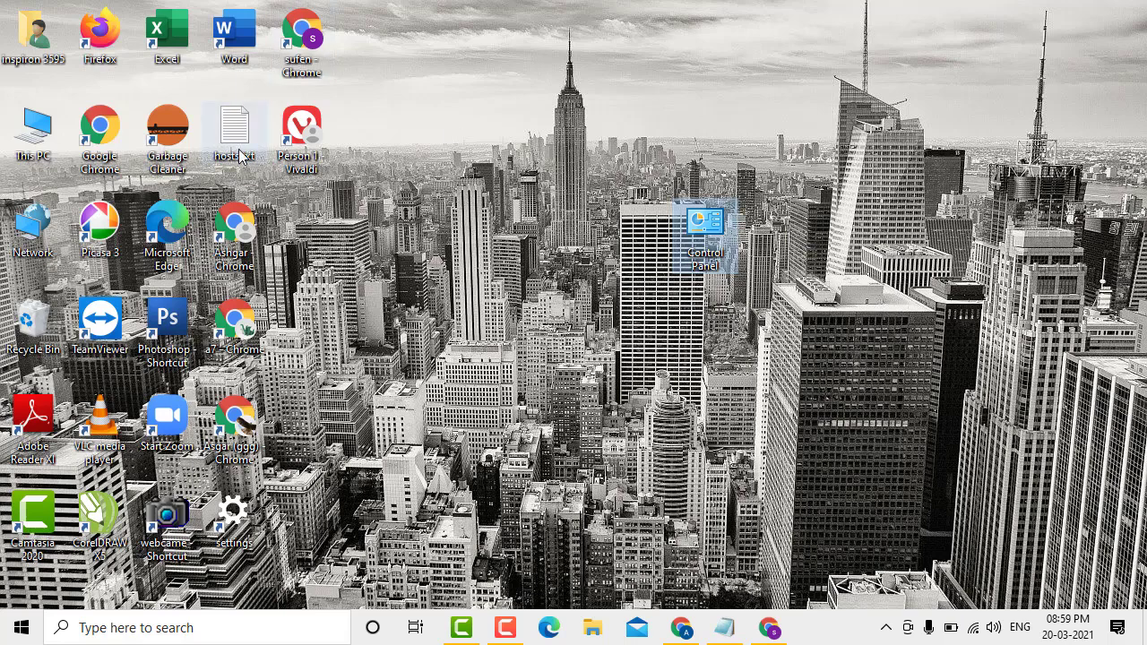
pyautogui.moveTo(731, 273)
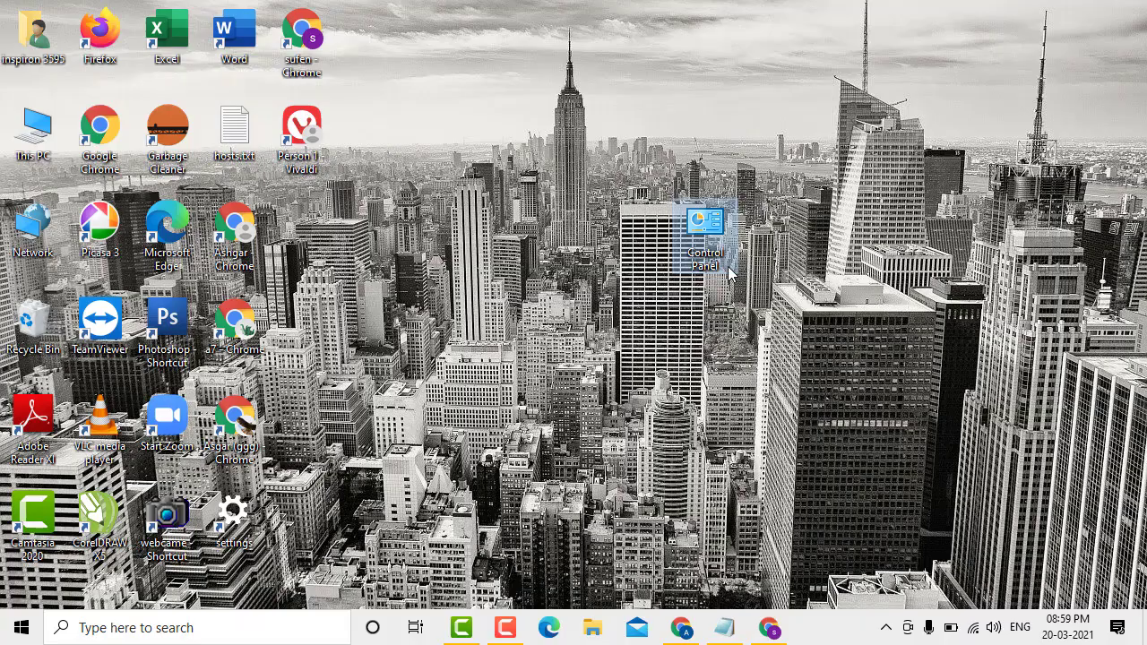